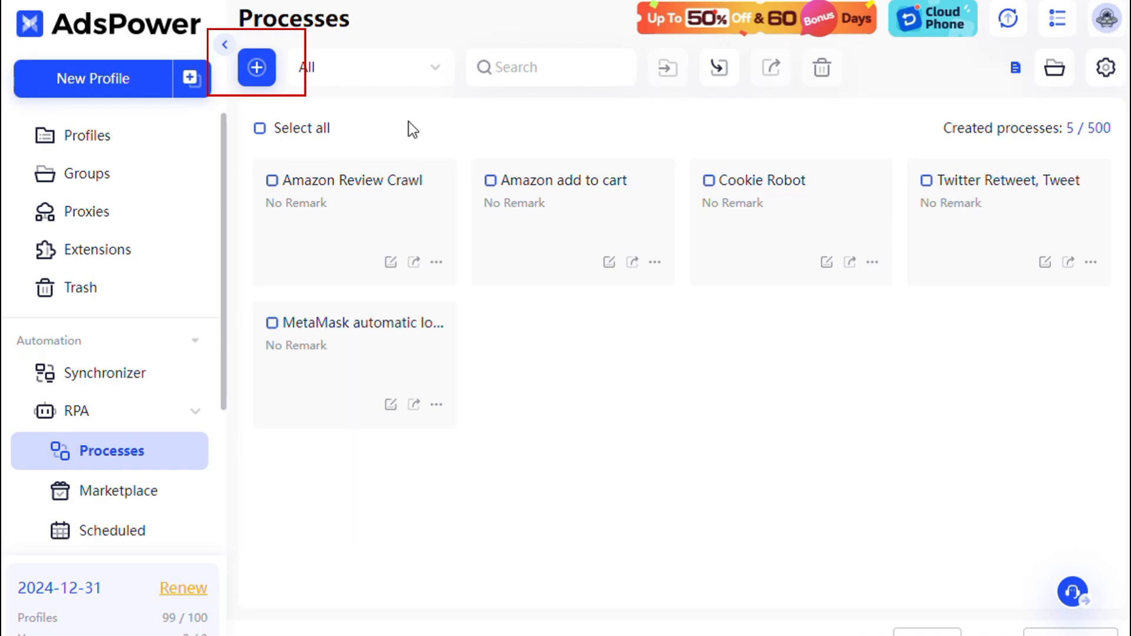
# Start a new RPA process and set its on-error behavior to Stop.
pyautogui.click(257, 67)
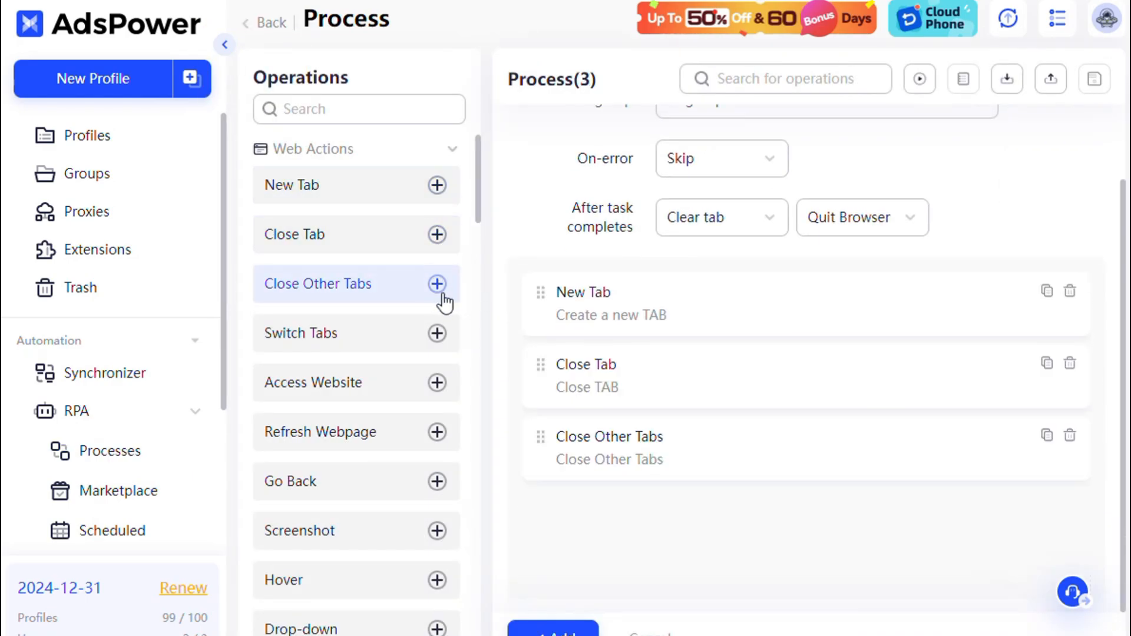
pyautogui.scroll(-3)
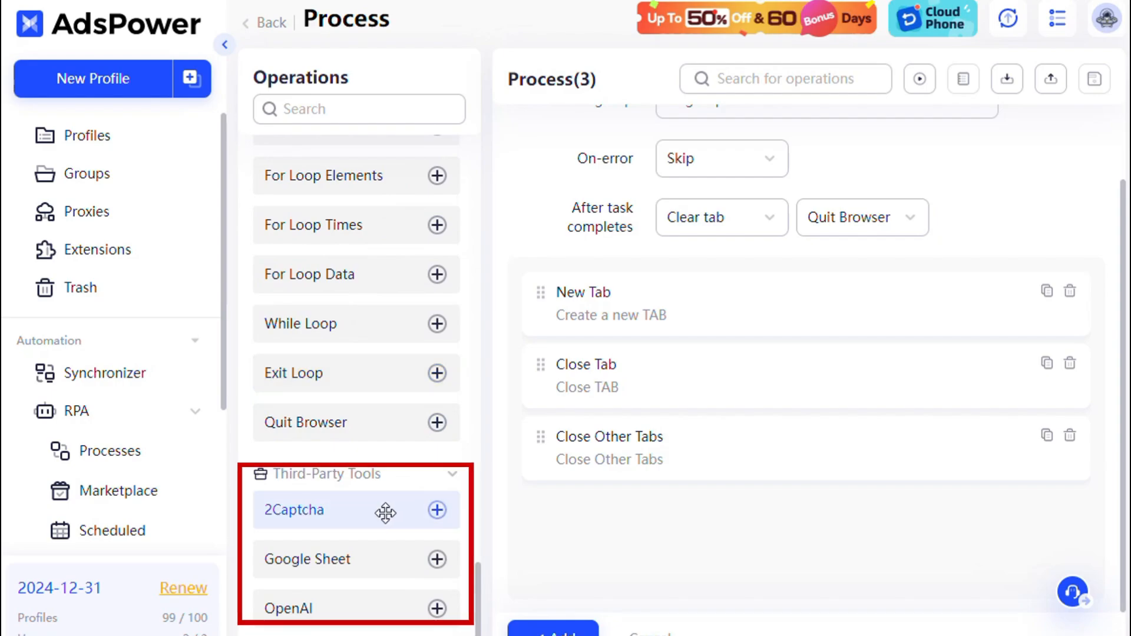
pyautogui.moveTo(368, 617)
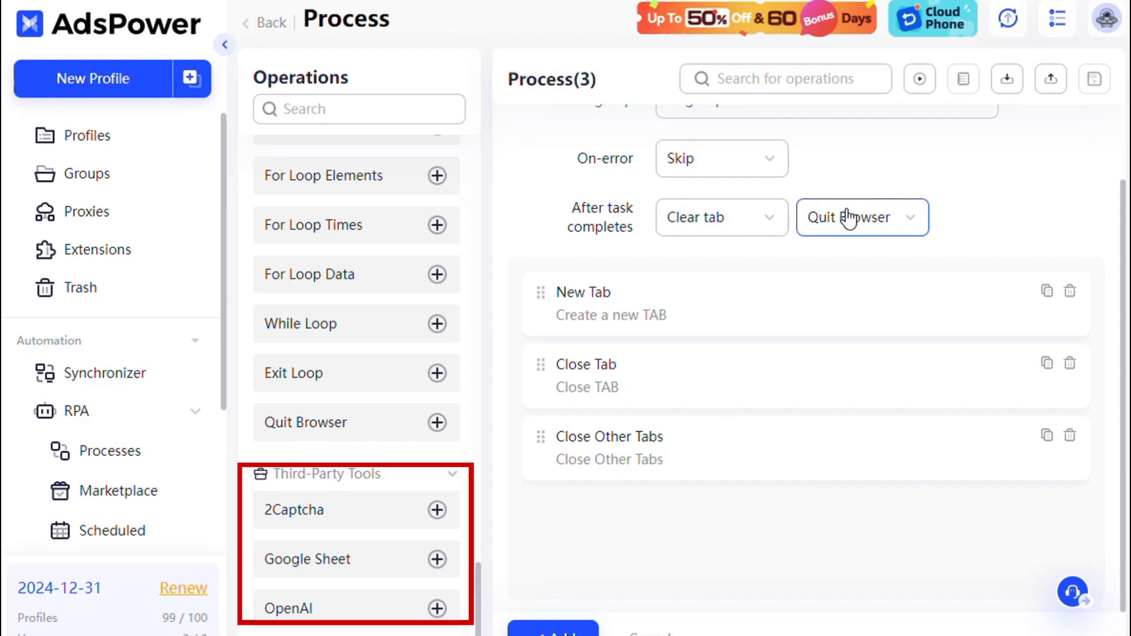
pyautogui.click(722, 158)
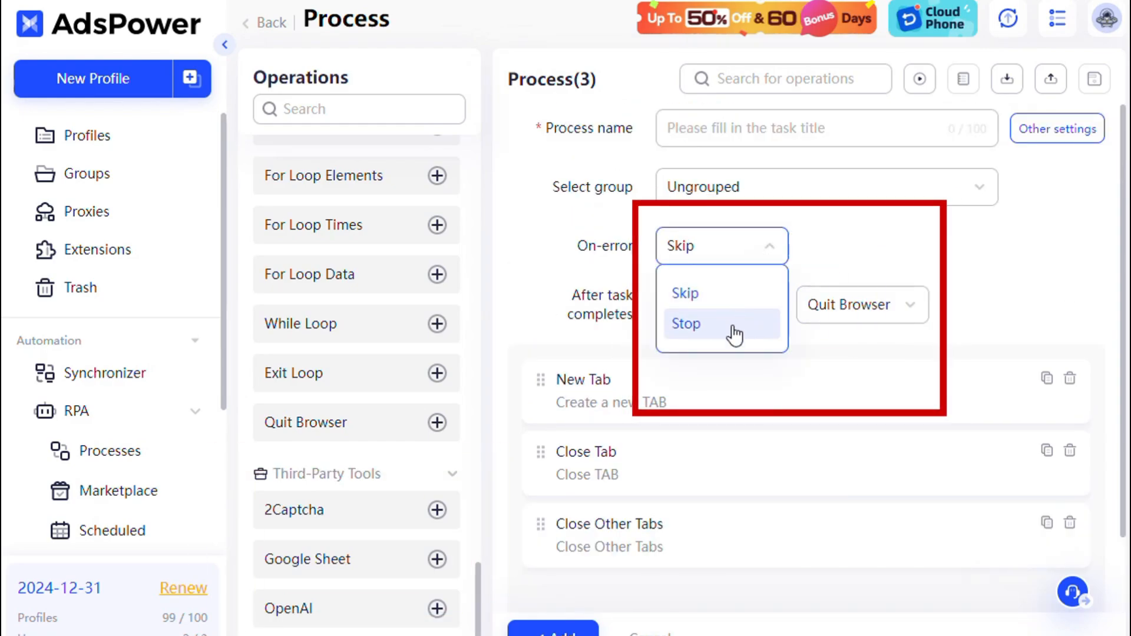
pyautogui.click(687, 323)
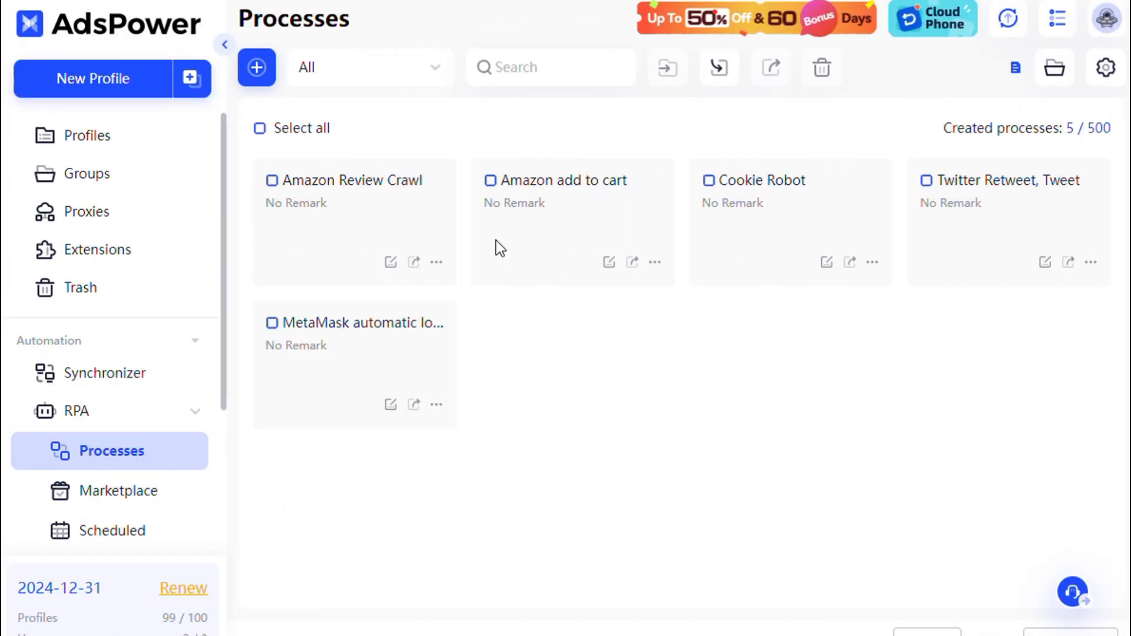
# Search processes for 'amazon', then open and dismiss Share for Amazon Review Crawl.
pyautogui.write('amazon')
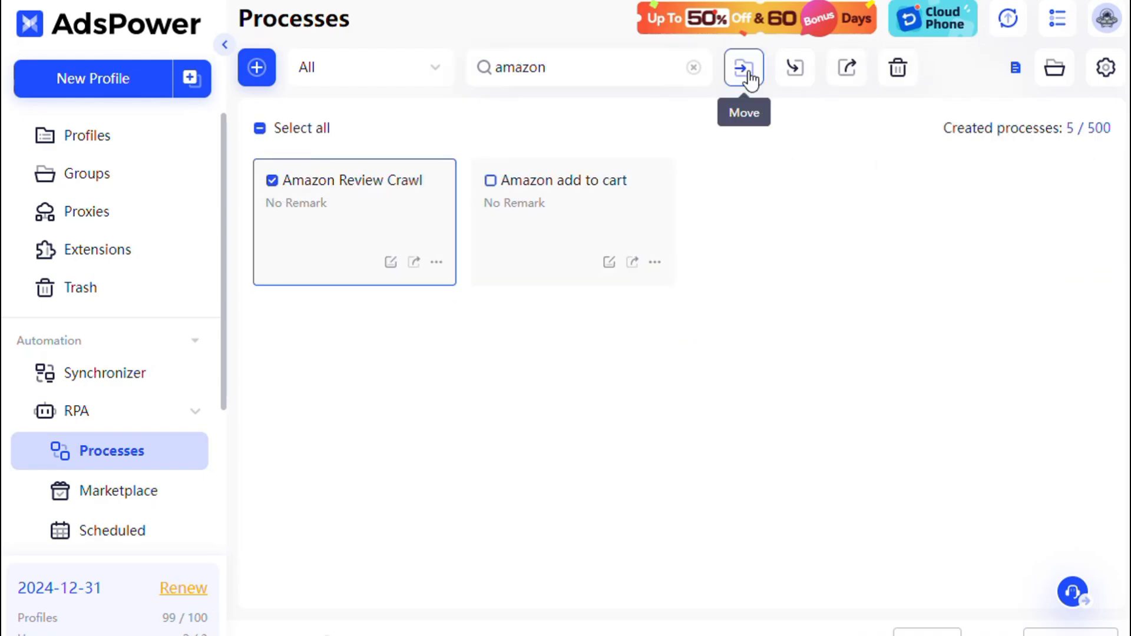
pyautogui.moveTo(795, 67)
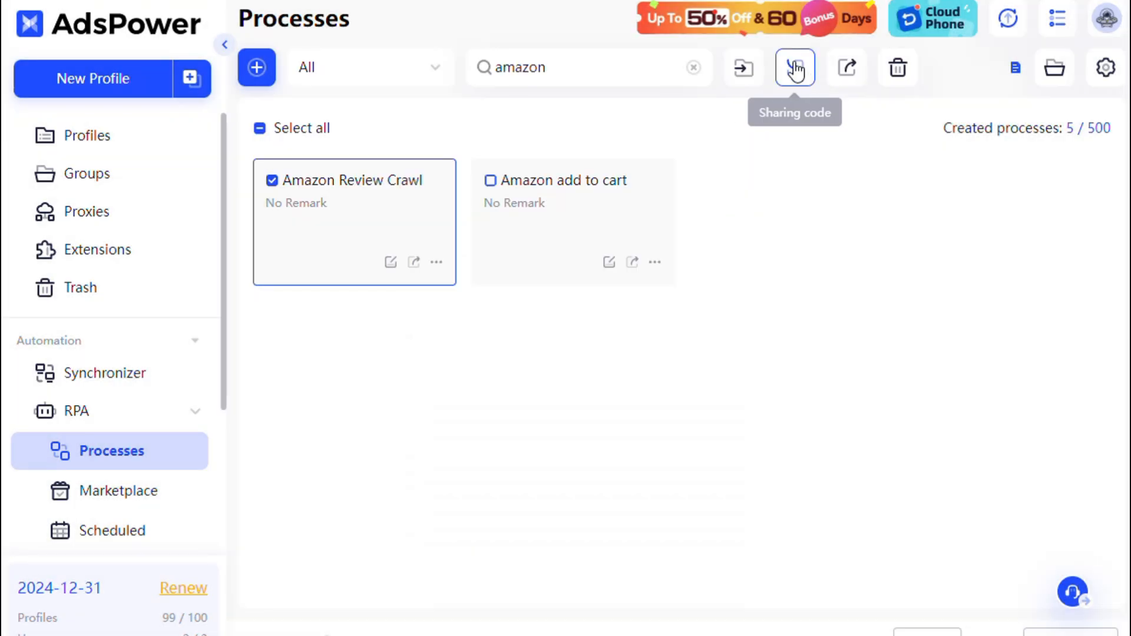
pyautogui.click(794, 67)
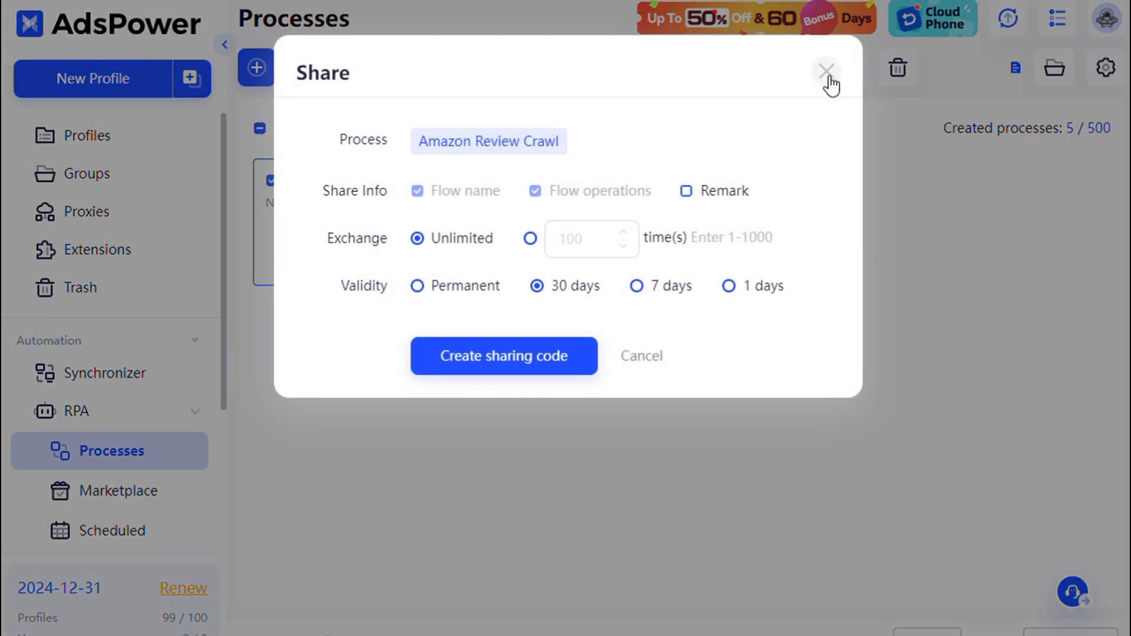
pyautogui.click(826, 68)
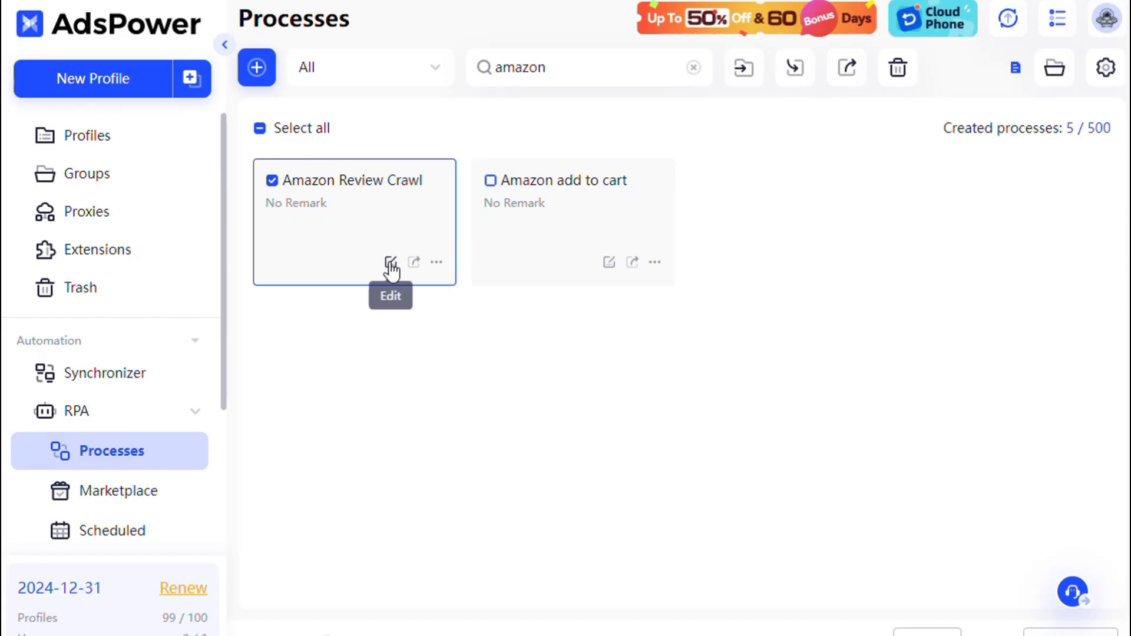
# Duplicate Amazon Review Crawl and confirm deleting the duplicate.
pyautogui.click(388, 263)
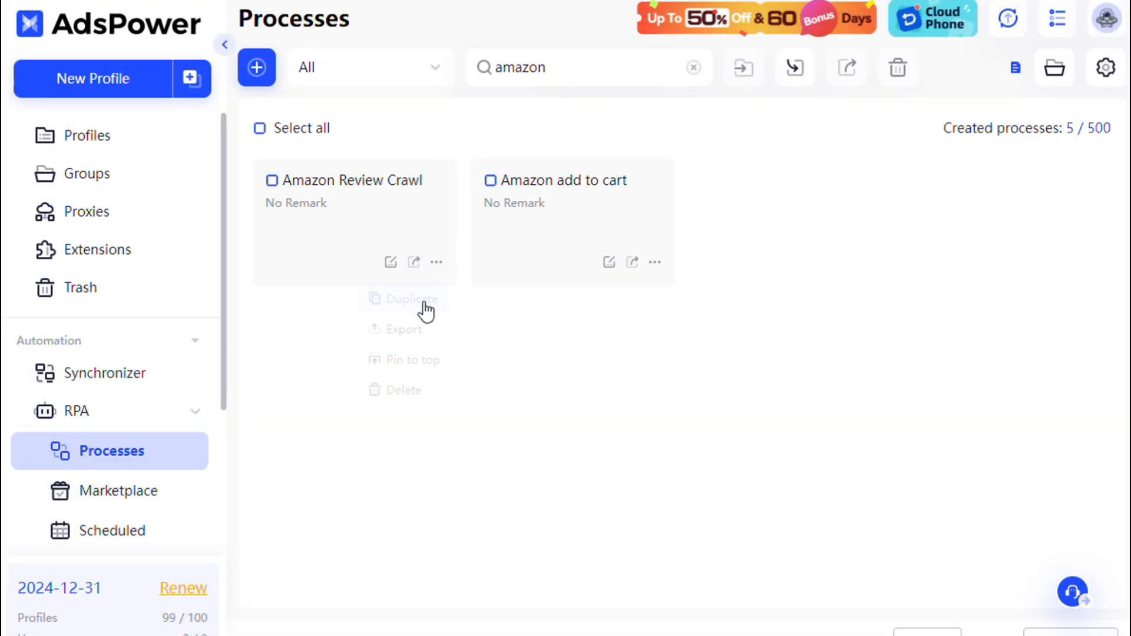
pyautogui.click(413, 300)
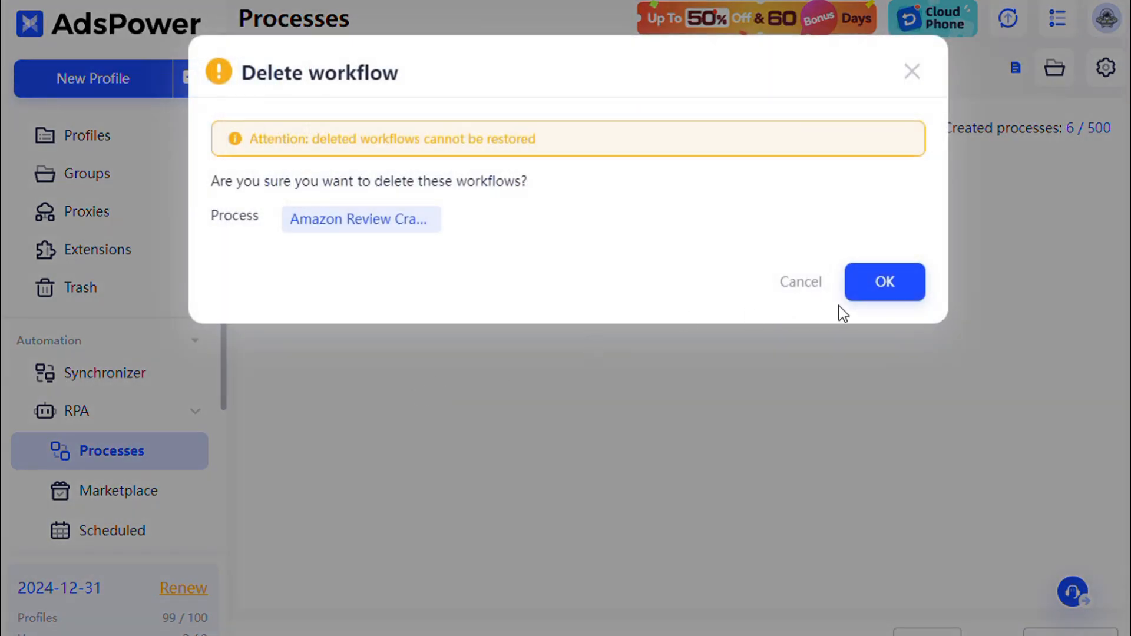
pyautogui.click(885, 282)
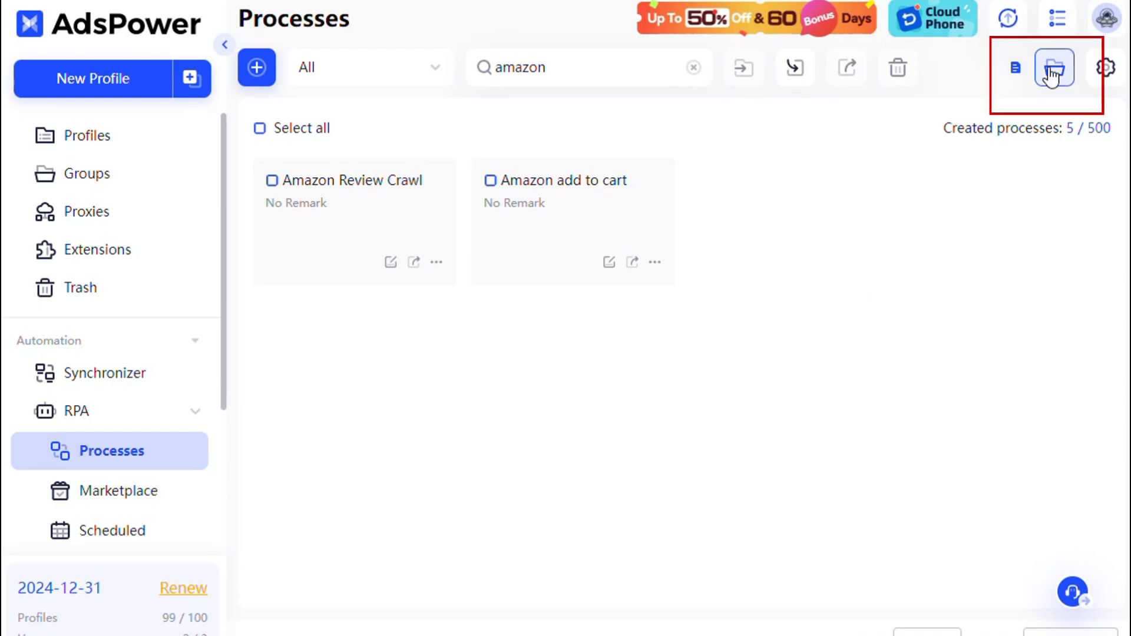
pyautogui.click(1055, 67)
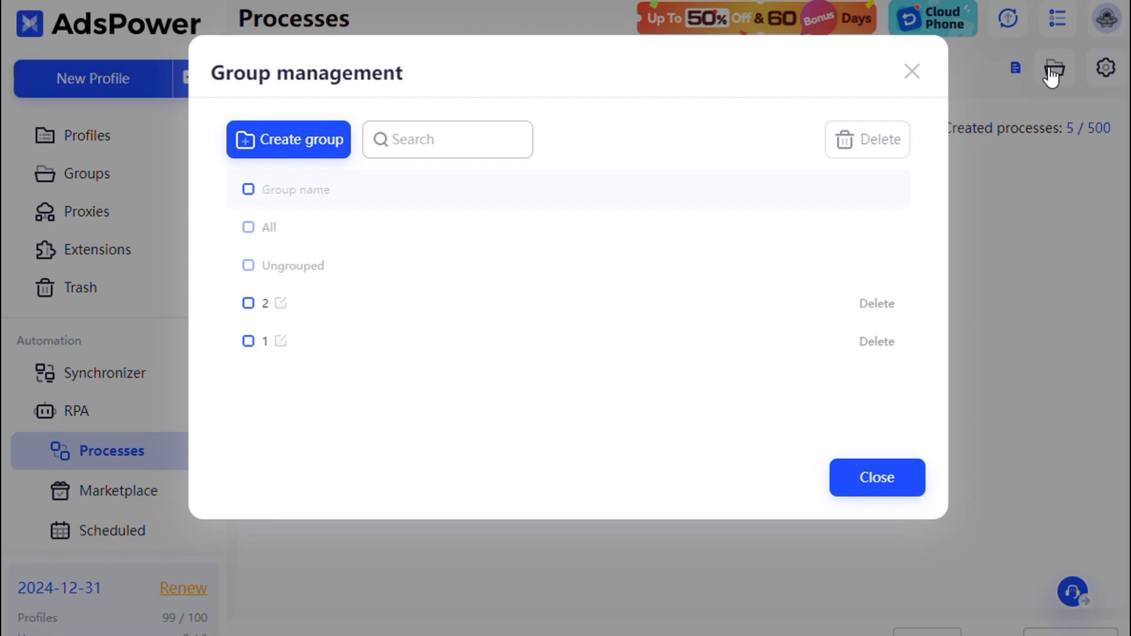
pyautogui.click(445, 139)
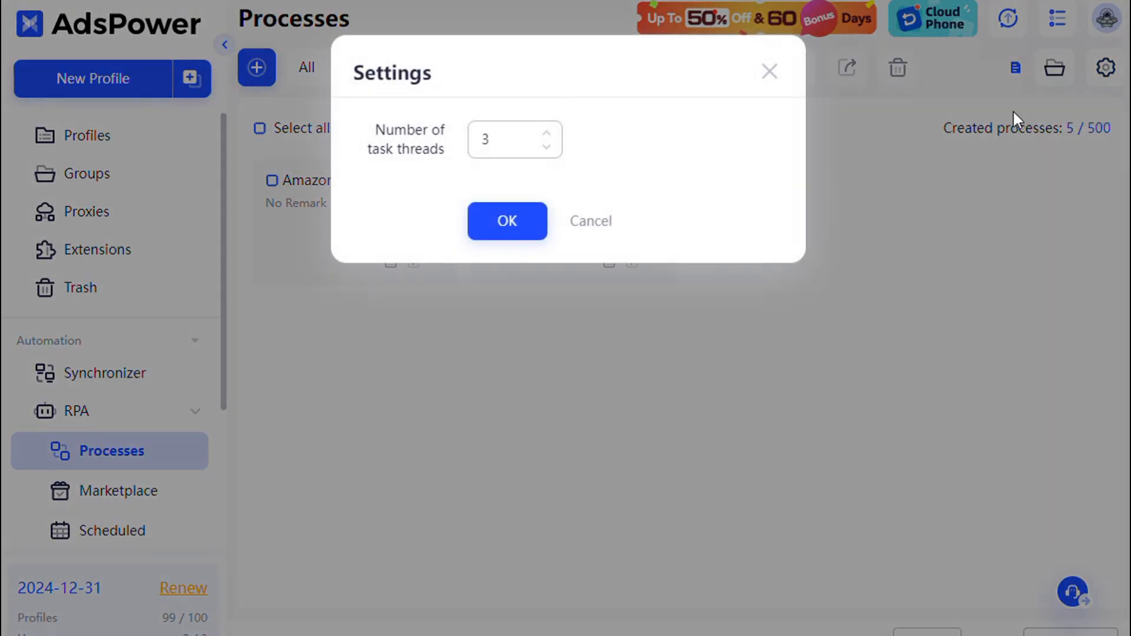
# Open the RPA settings to set the number of task threads to 3.
pyautogui.click(548, 133)
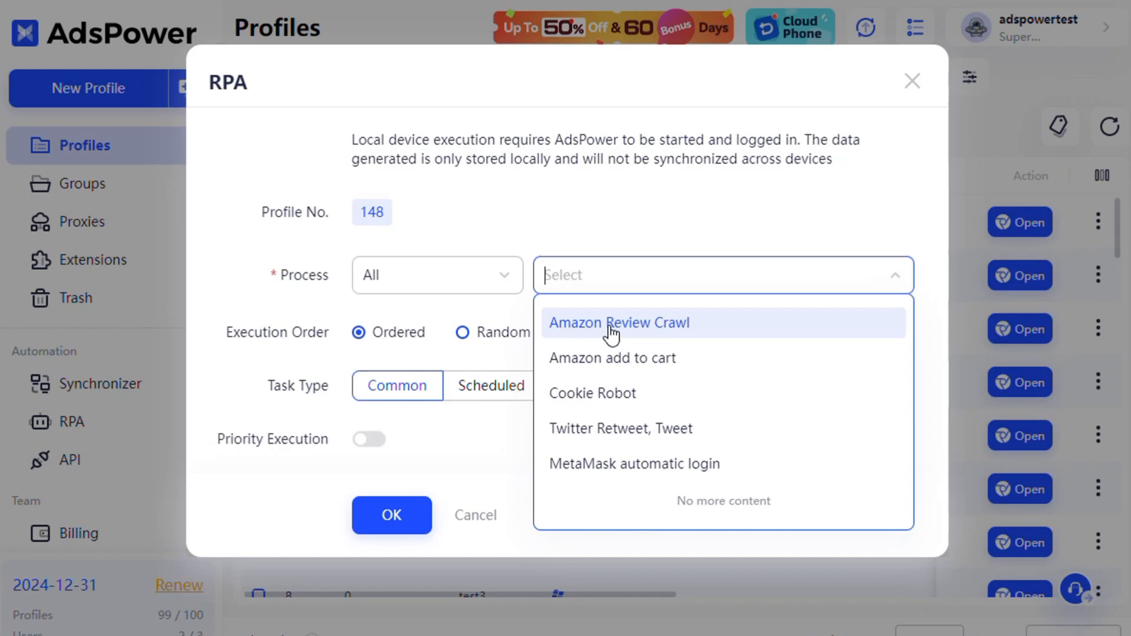
# Schedule Amazon Review Crawl daily on profile 148 and check the Scheduled task list.
pyautogui.click(619, 323)
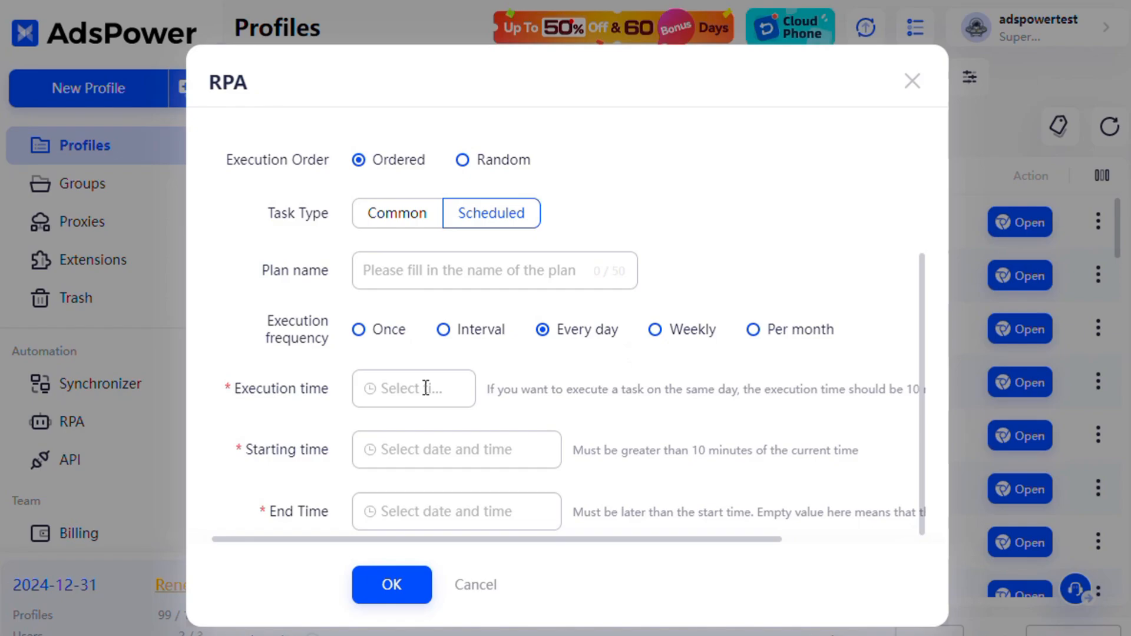
pyautogui.click(457, 444)
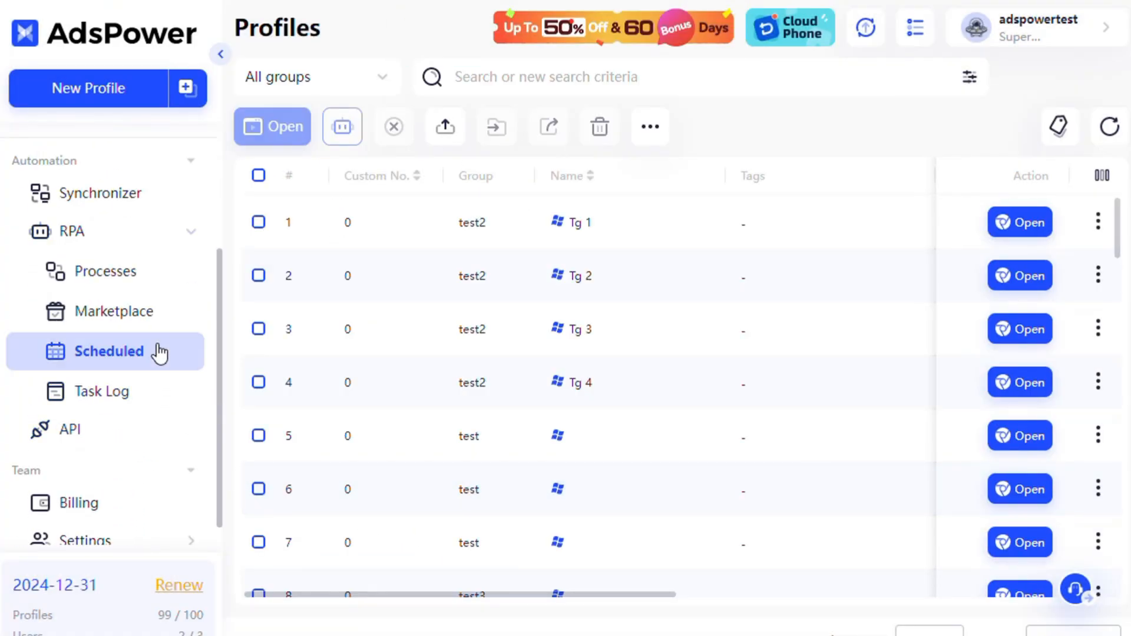
pyautogui.click(108, 351)
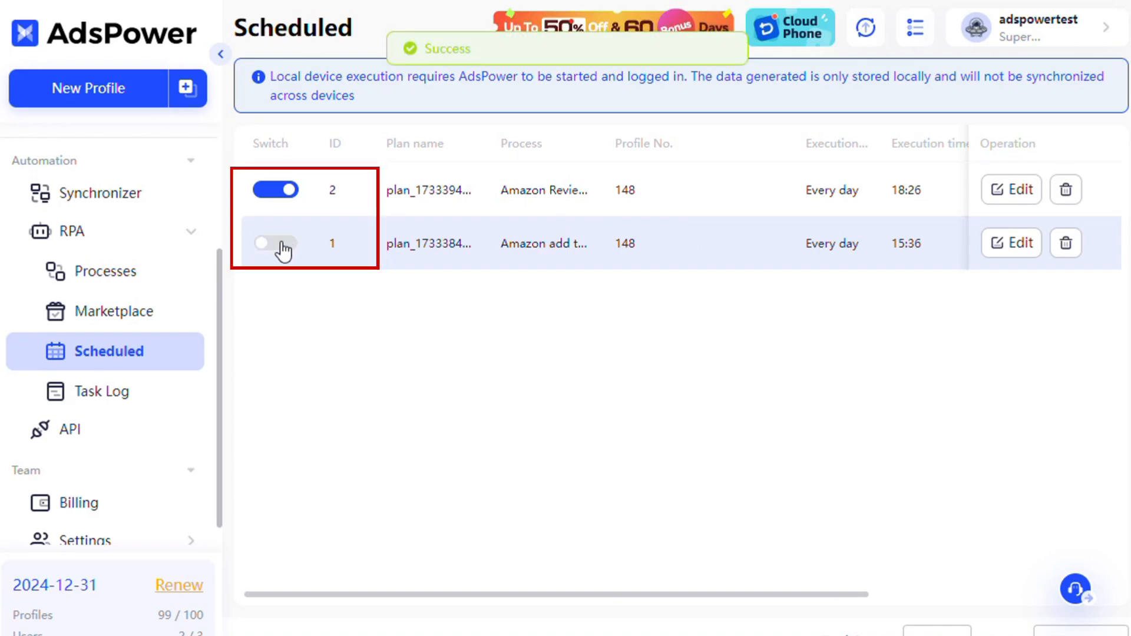